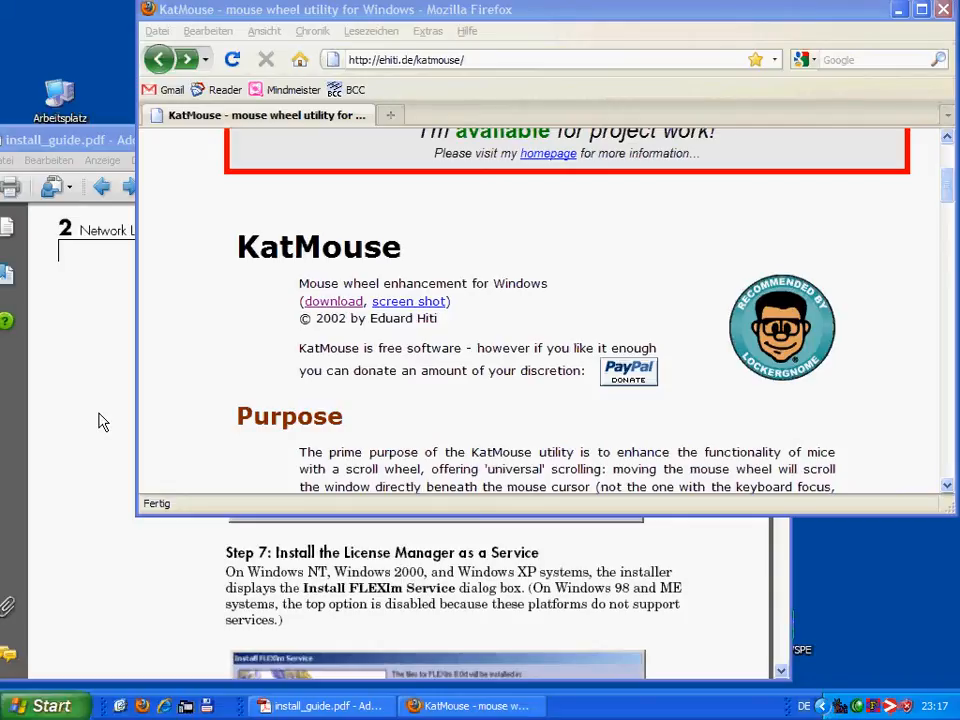
pyautogui.moveTo(205, 430)
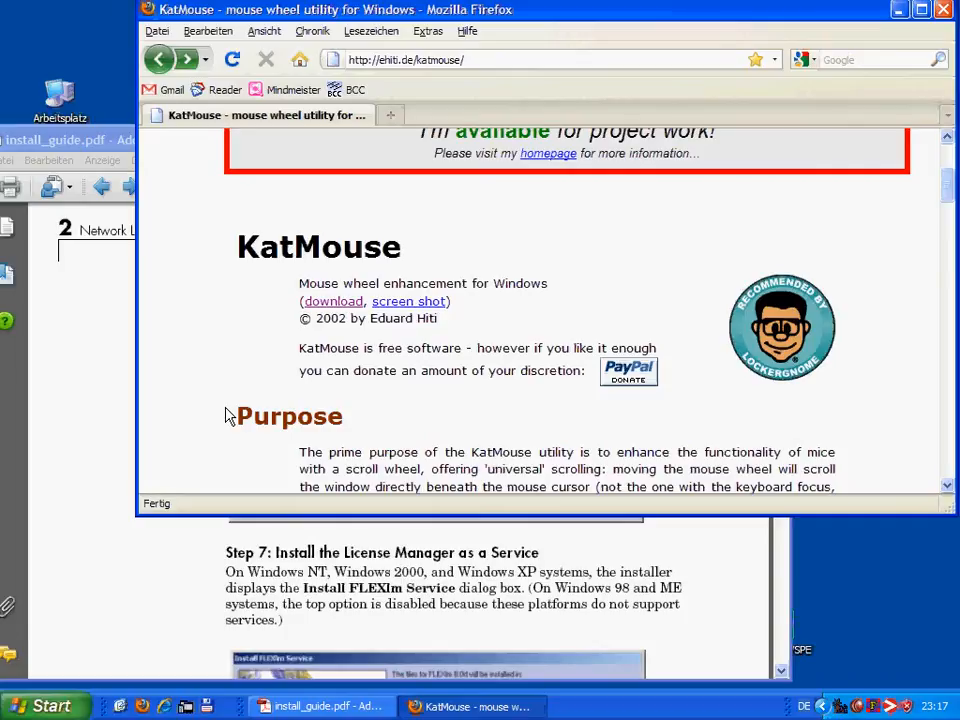
# Bring install_guide.pdf to the front in Adobe Reader and scroll to Step 7 on the License Manager service
pyautogui.scroll(-3)
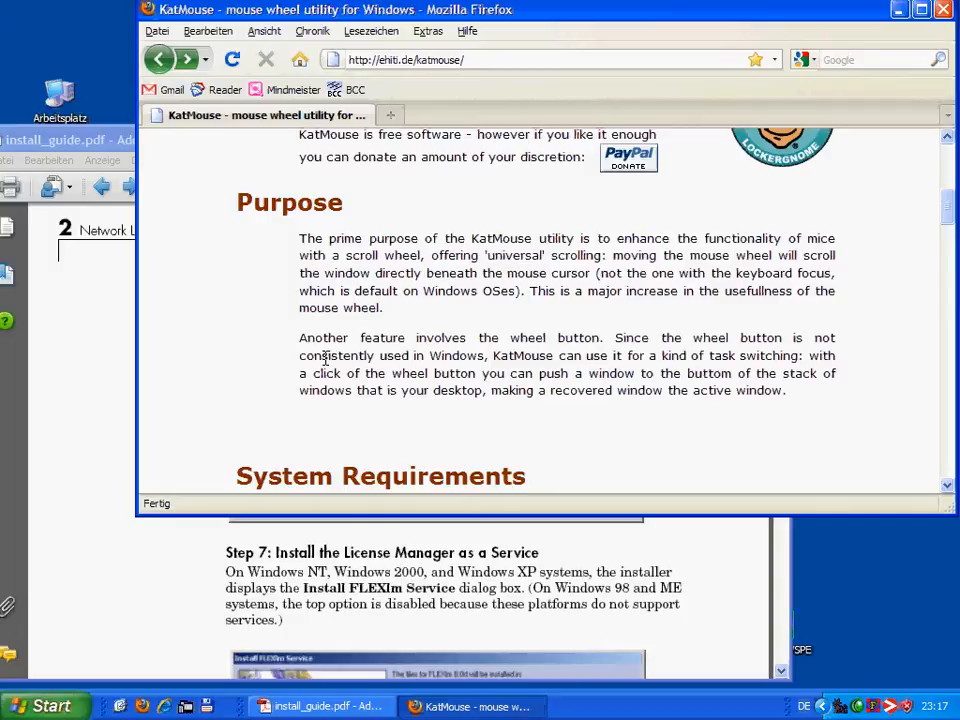
pyautogui.scroll(3)
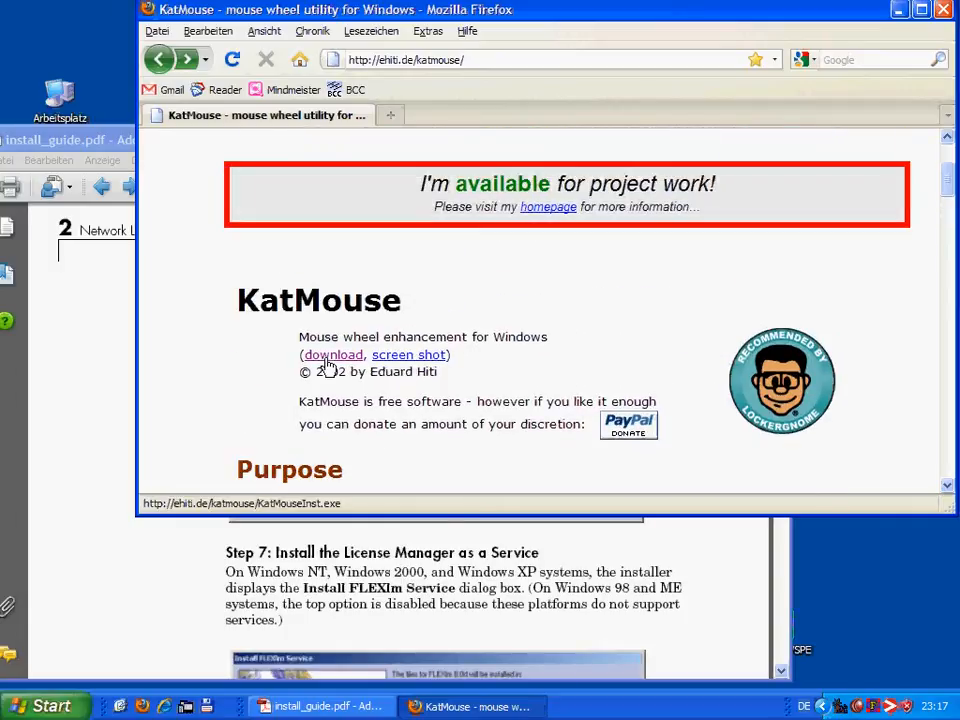
pyautogui.scroll(-3)
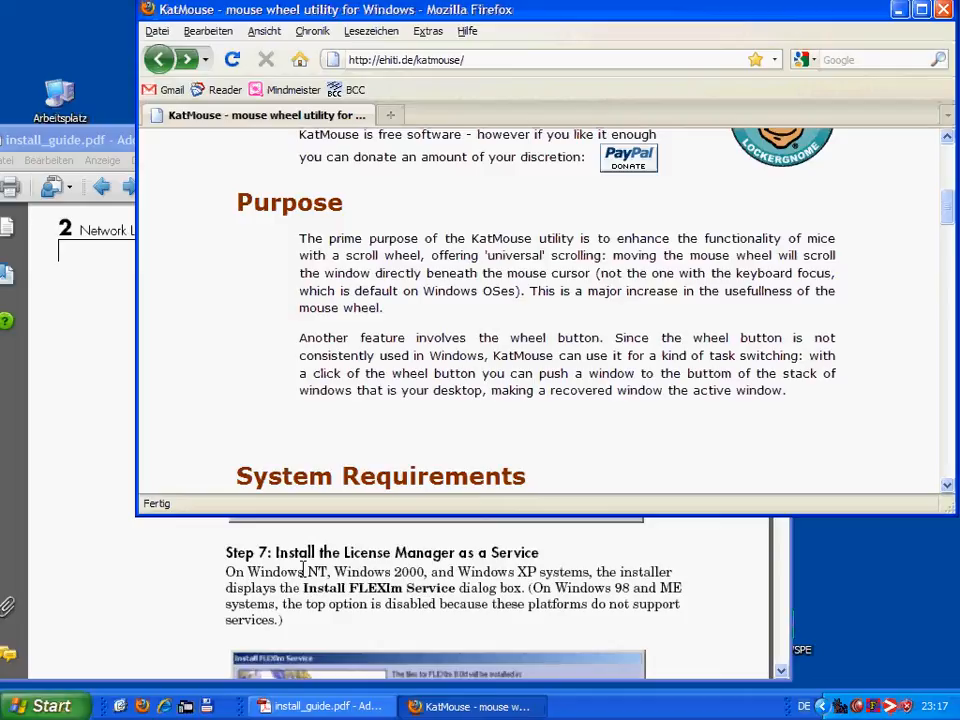
pyautogui.click(322, 706)
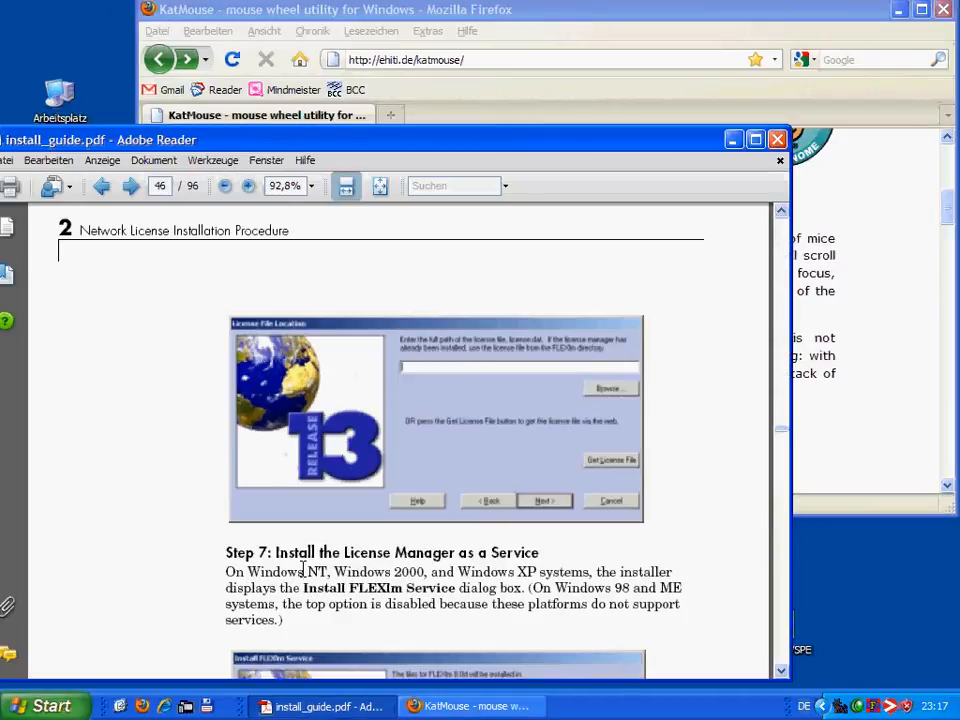
pyautogui.scroll(-3)
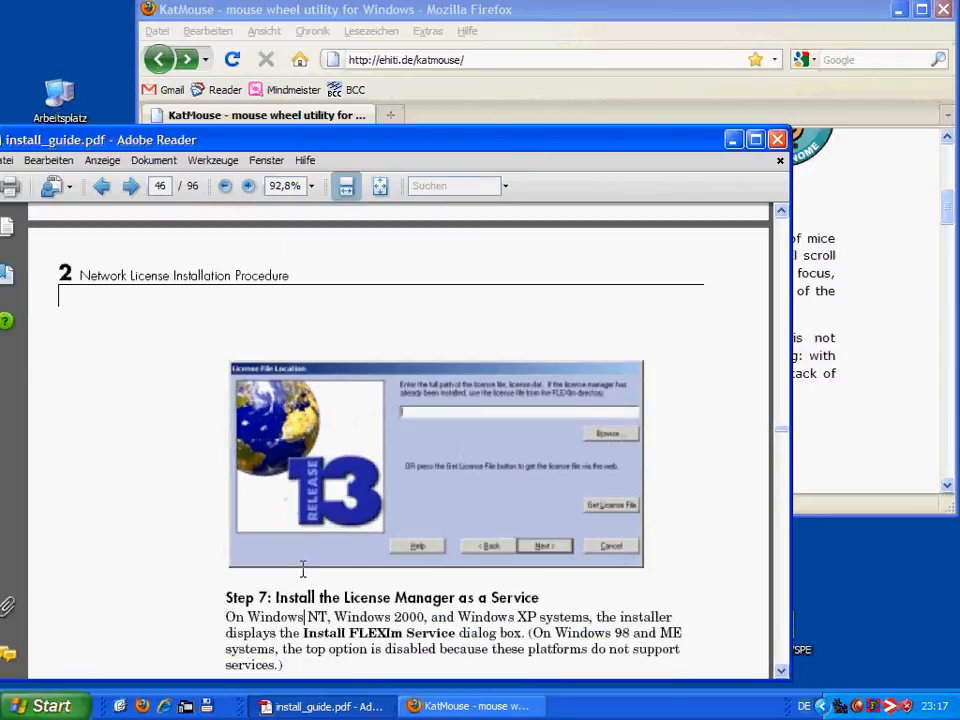
pyautogui.moveTo(718, 417)
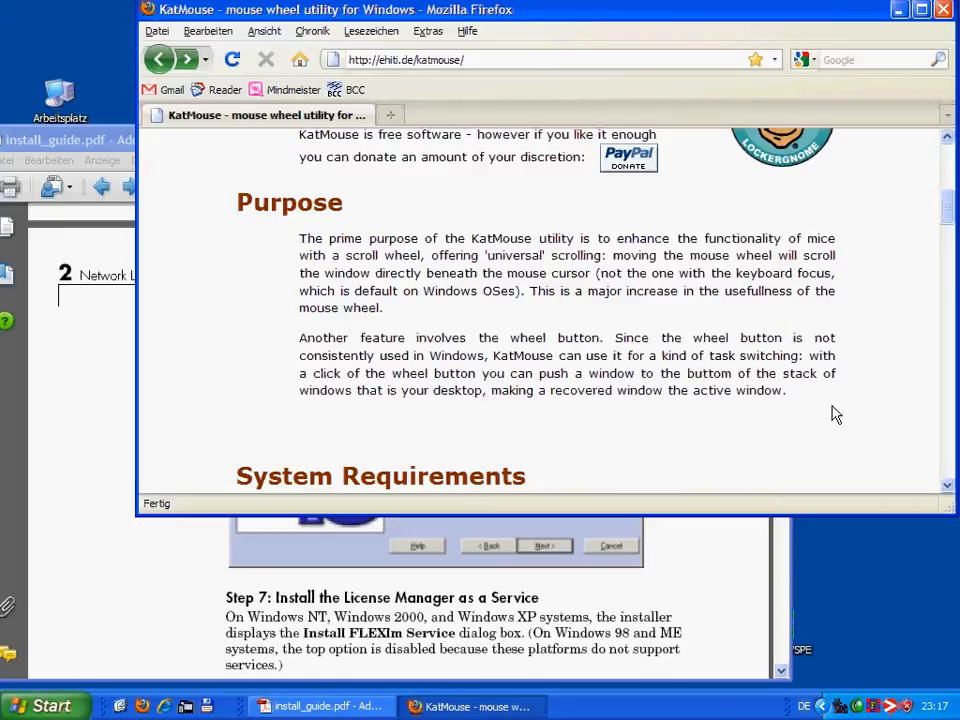
# Scroll the KatMouse page in Firefox up and back down with the wheel
pyautogui.scroll(3)
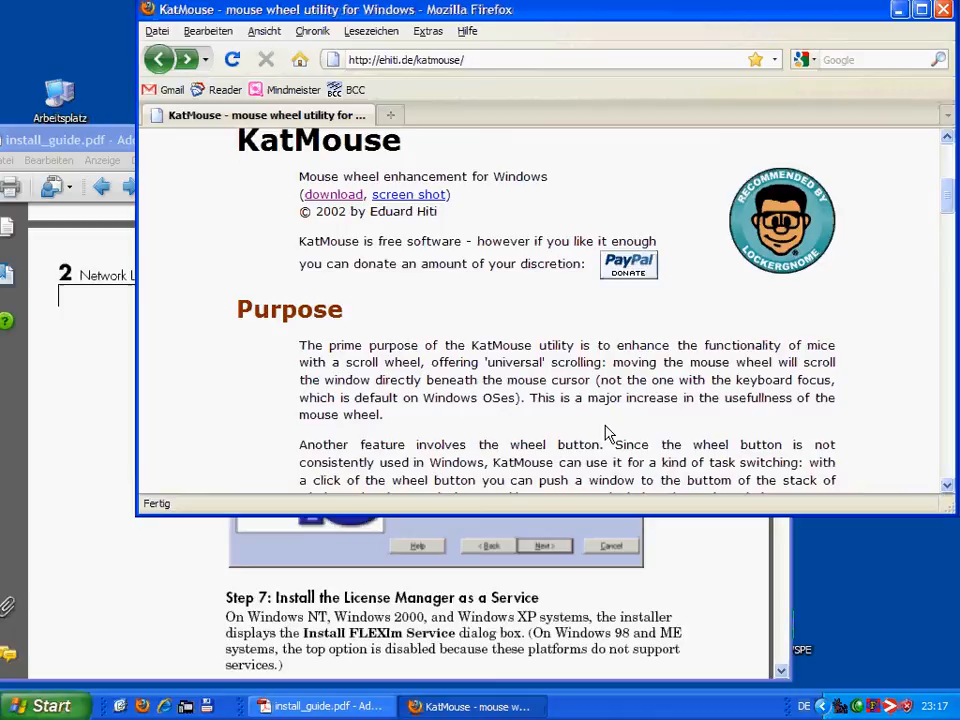
pyautogui.scroll(-3)
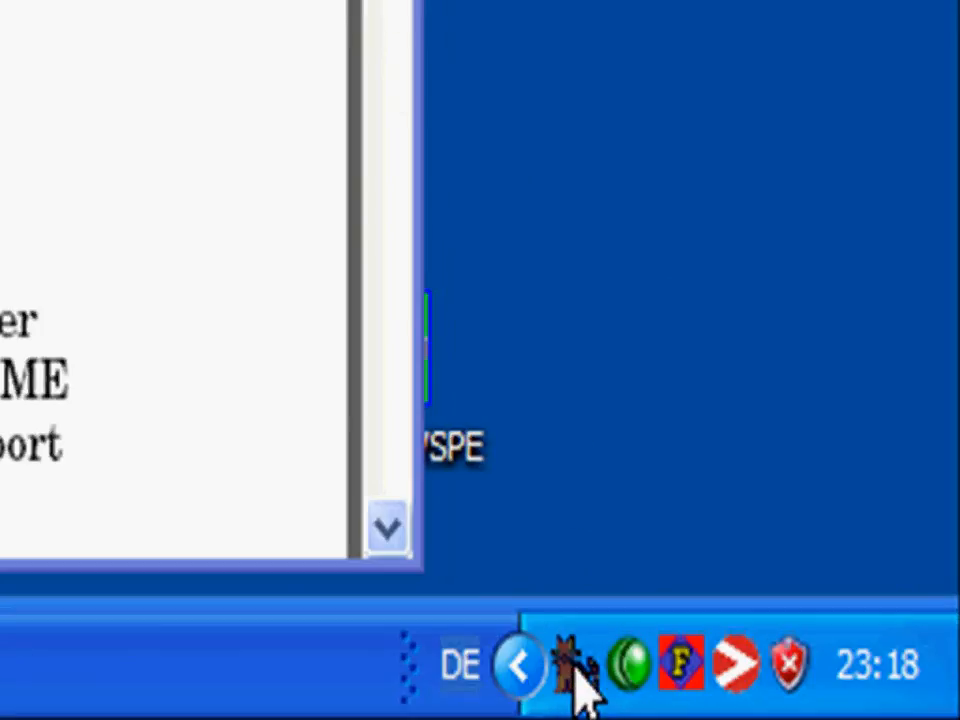
pyautogui.moveTo(575, 660)
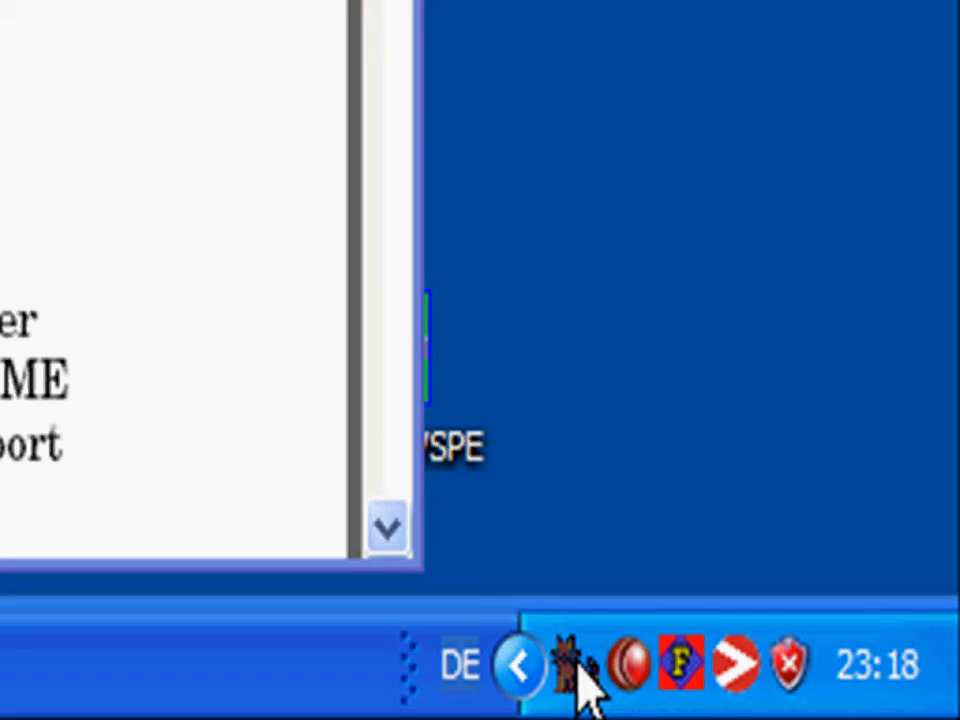
# Bring up the KatMouse tray icon's context menu to enable wheel scrolling
pyautogui.rightClick(568, 663)
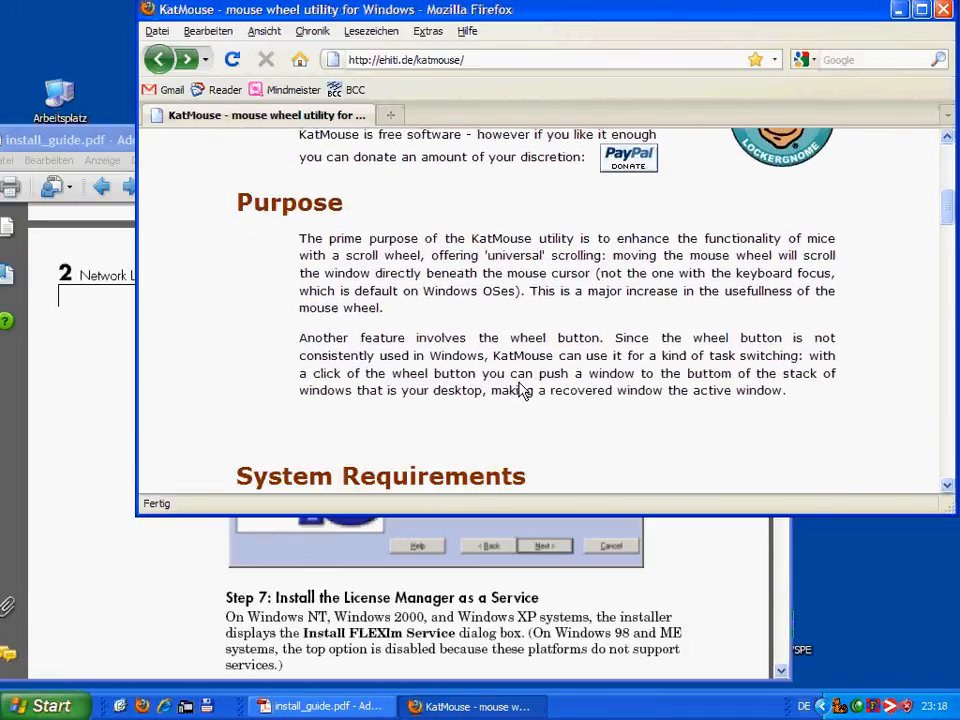
# Turn the wheel over the background Adobe Reader window while Firefox stays active
pyautogui.scroll(3)
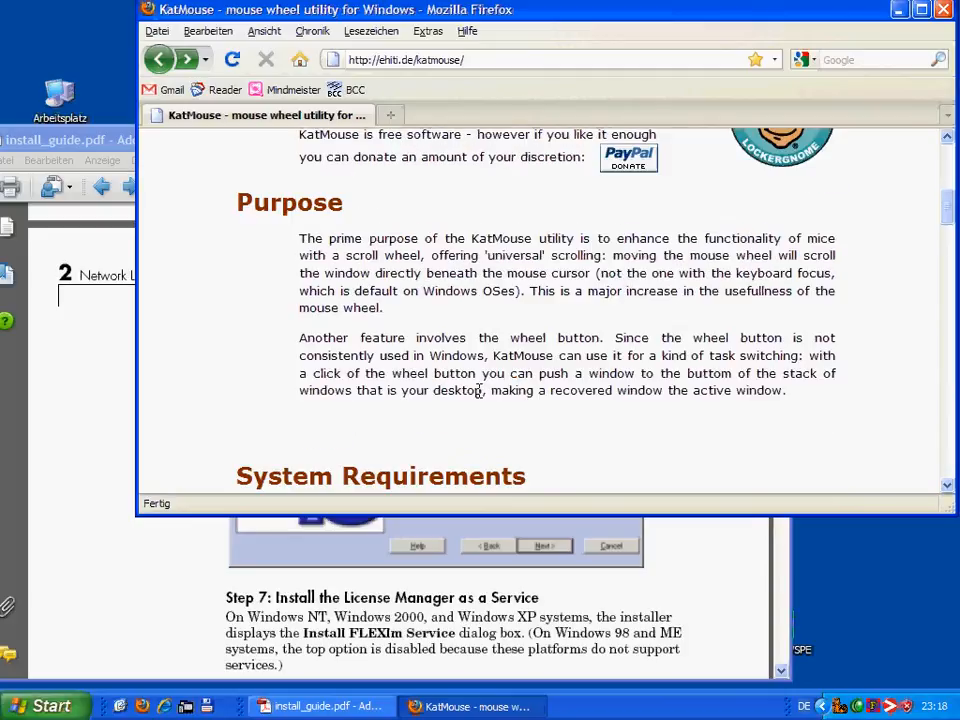
pyautogui.moveTo(210, 568)
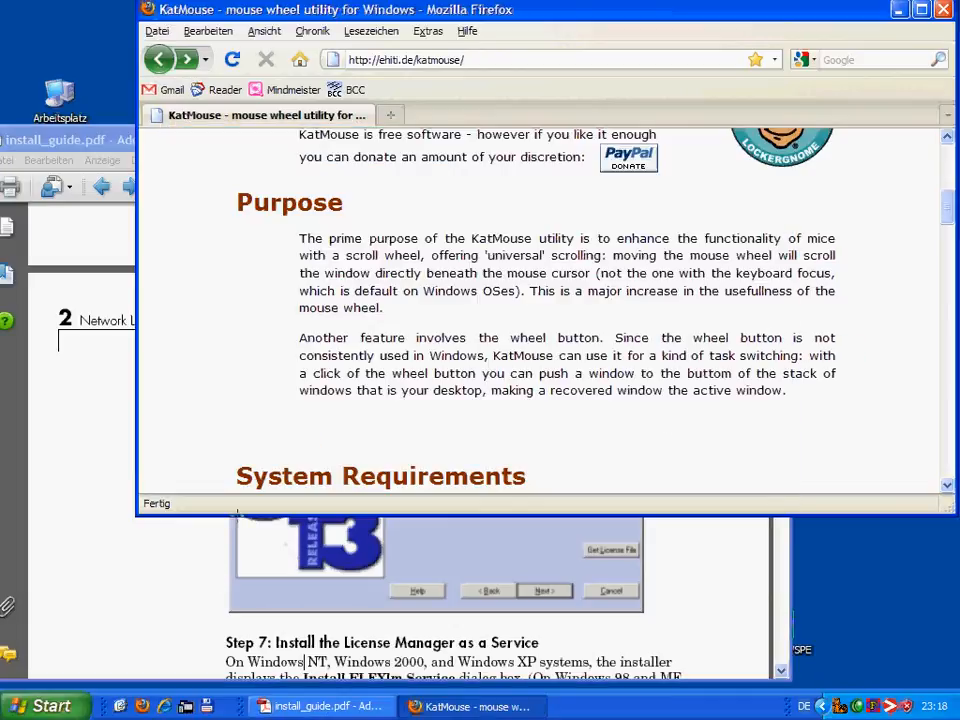
pyautogui.moveTo(485, 414)
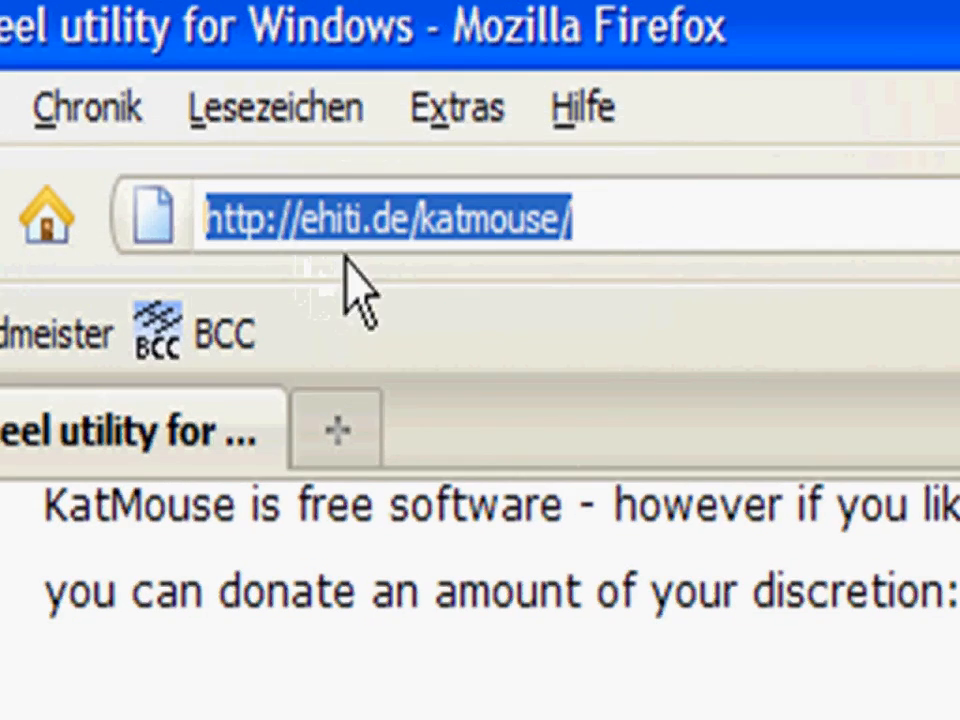
pyautogui.moveTo(655, 300)
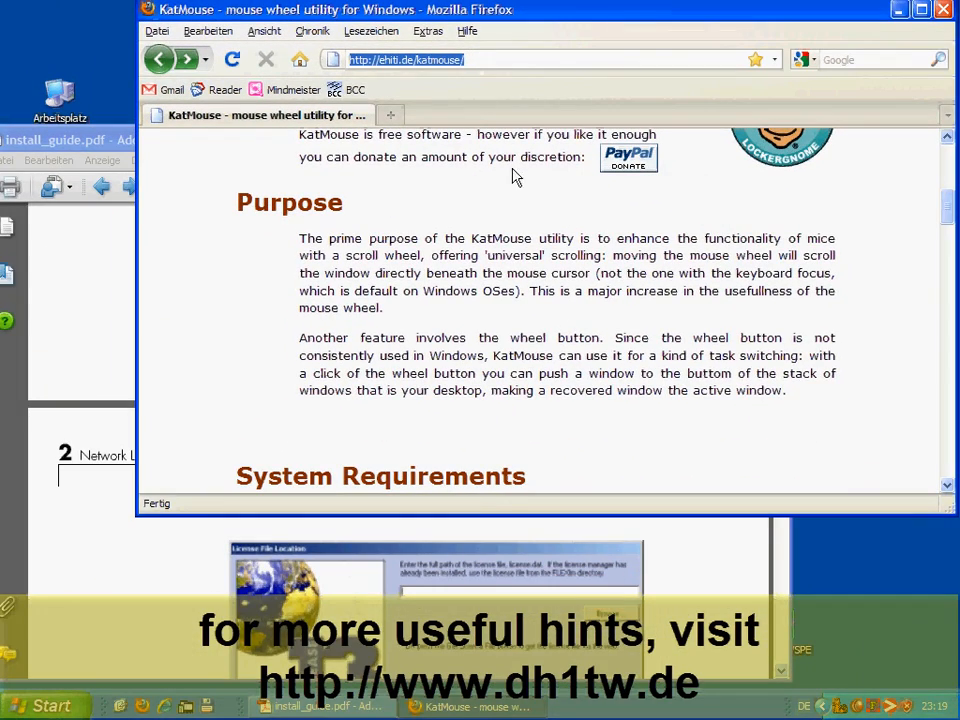
pyautogui.moveTo(517, 317)
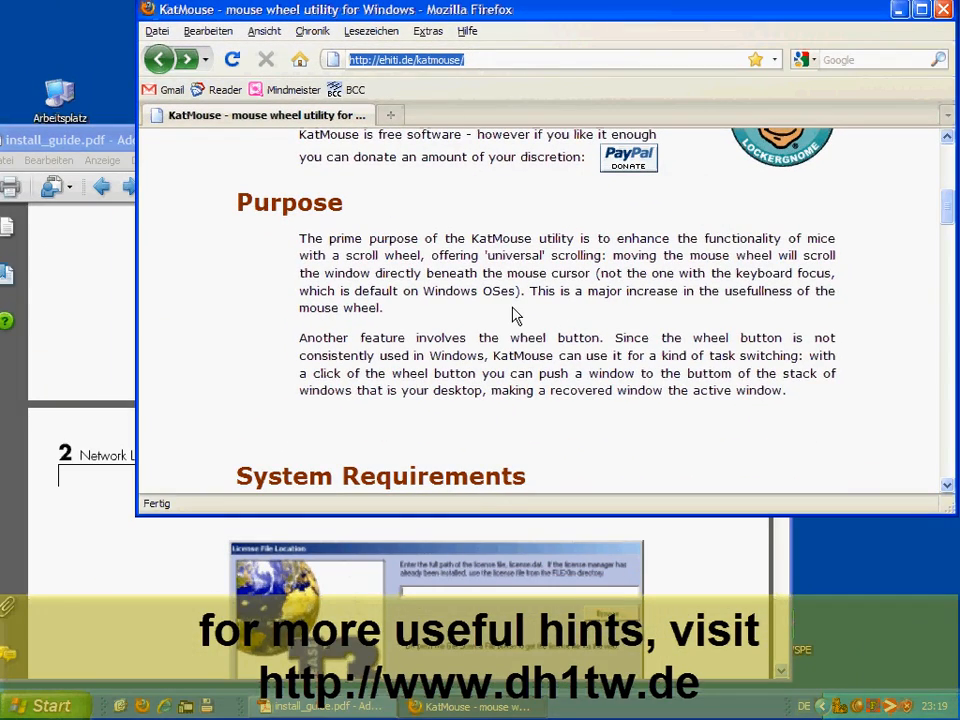